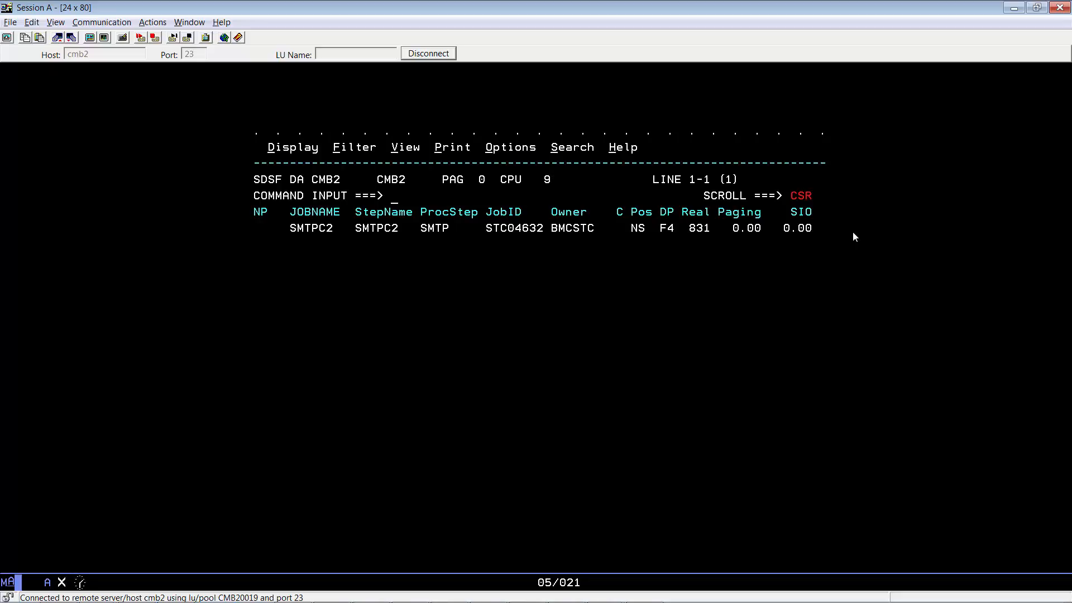
Step: Browse the CTDPARM member to view the DEFPRTS PRT6 printer entry tied to SMTPC2
key("Enter")
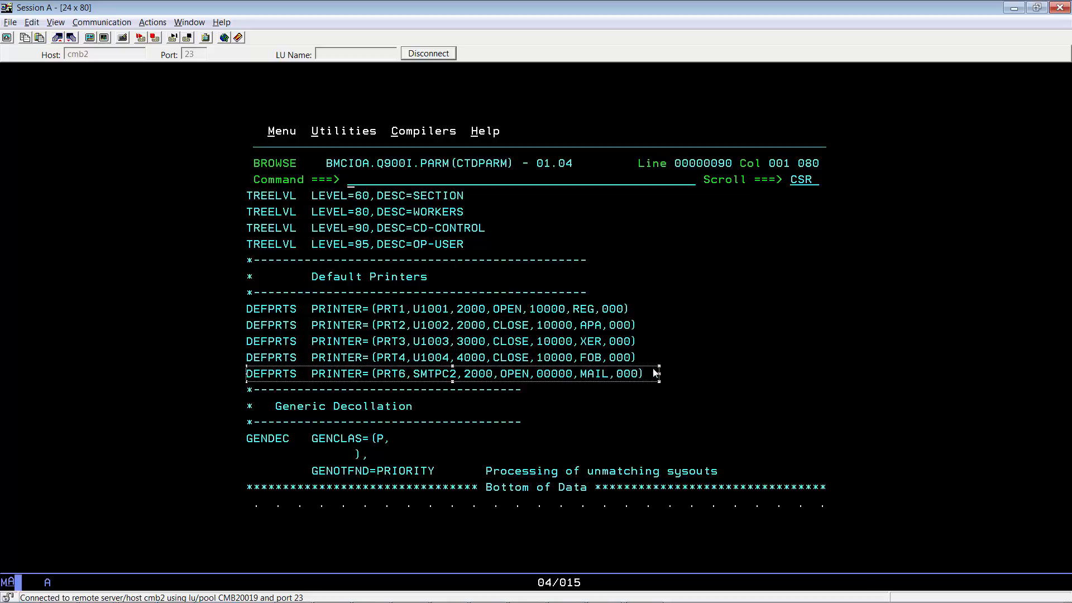
mouse_move(379, 387)
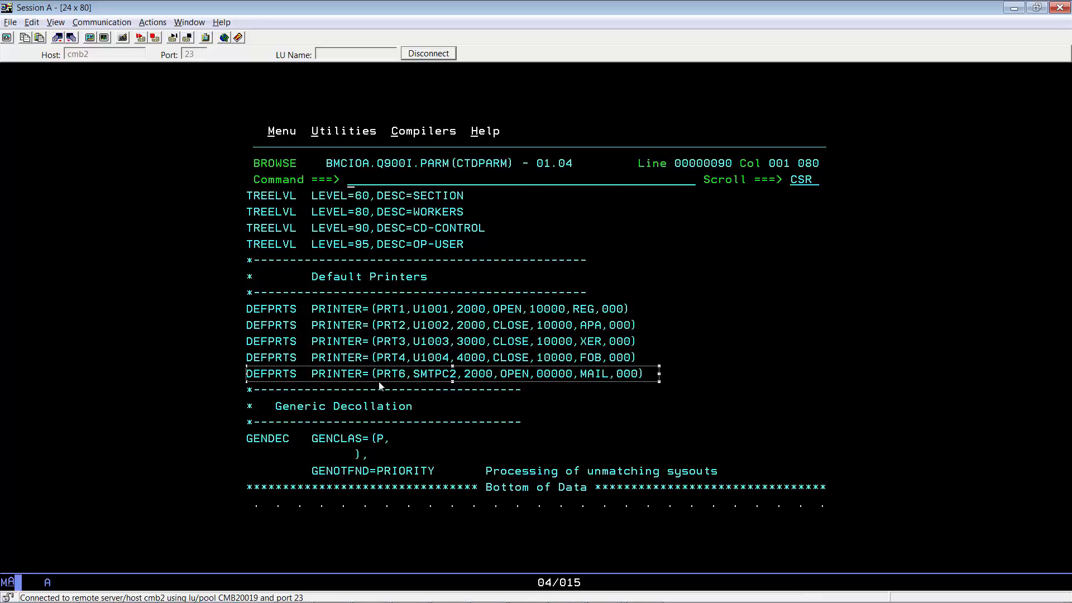
mouse_move(403, 385)
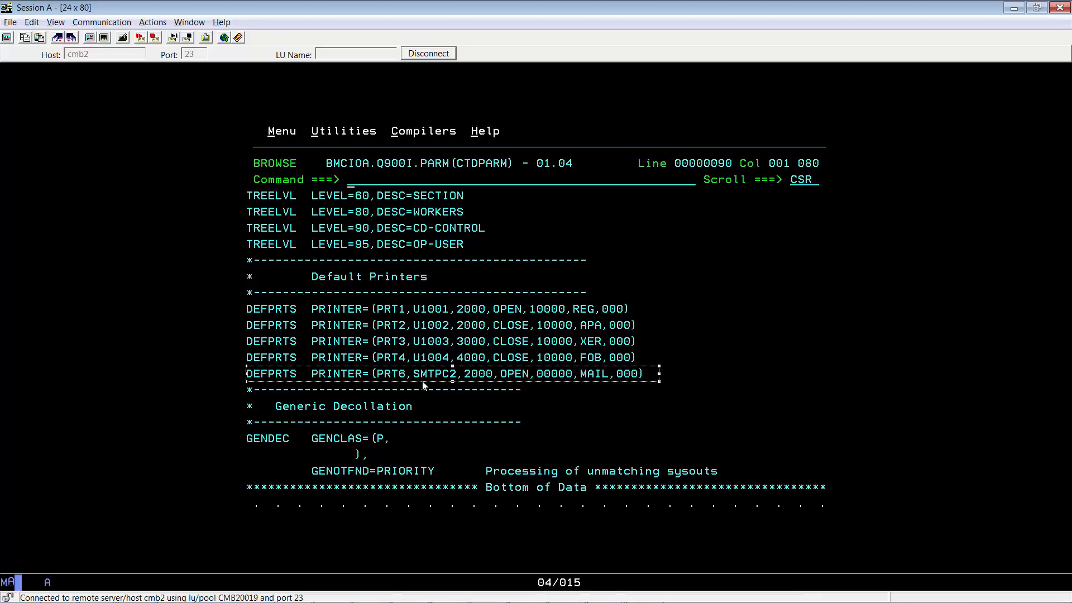
mouse_move(456, 383)
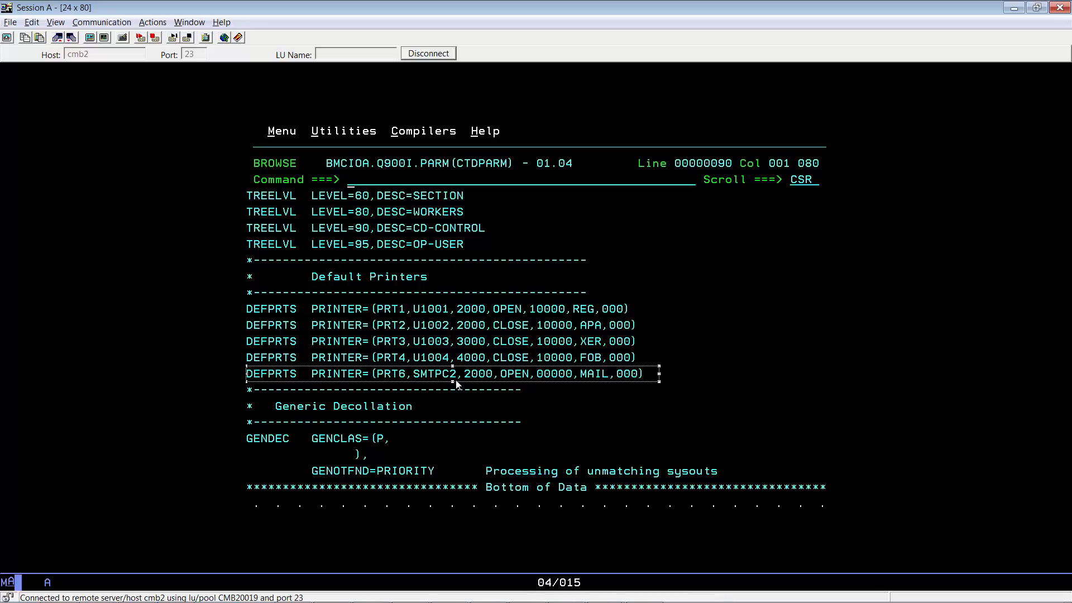
mouse_move(494, 380)
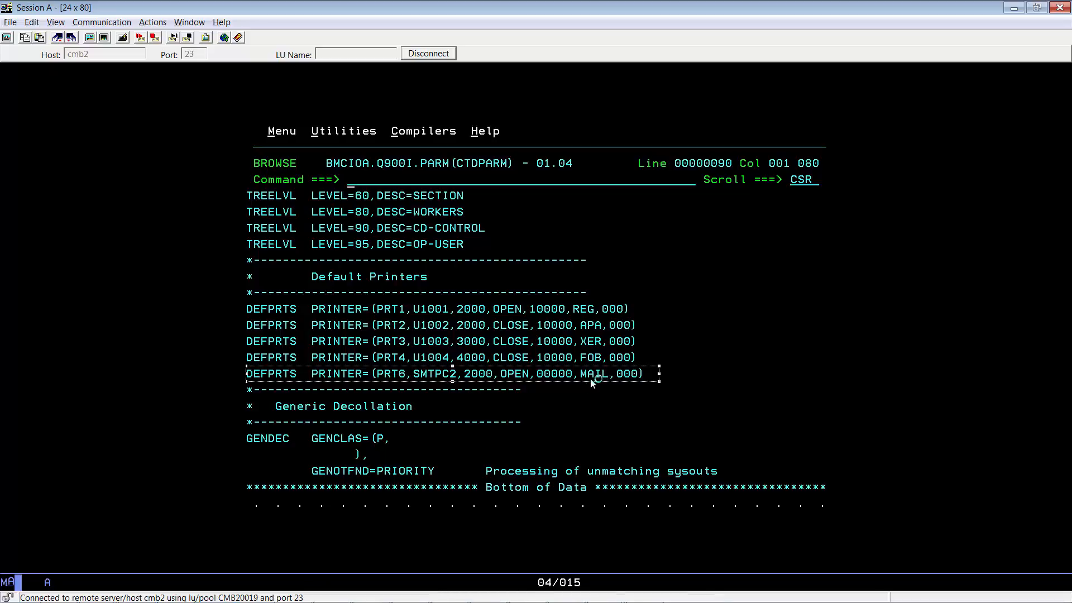
mouse_move(555, 371)
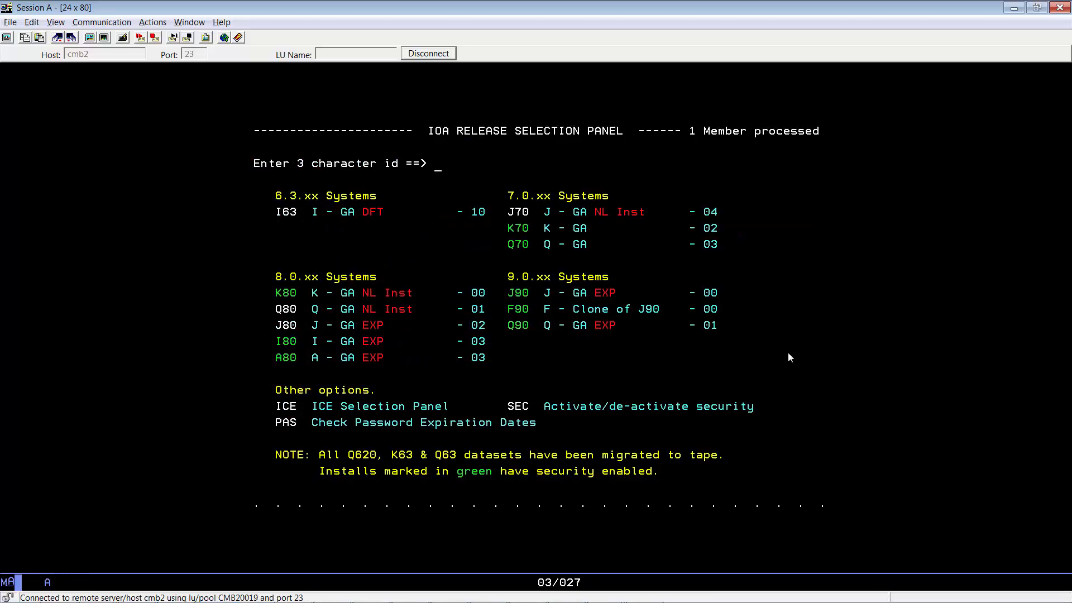
Step: Select the PRTMAIL mission via Q90 and review its PRT6 printer and SMTPC2 destination
type("q90")
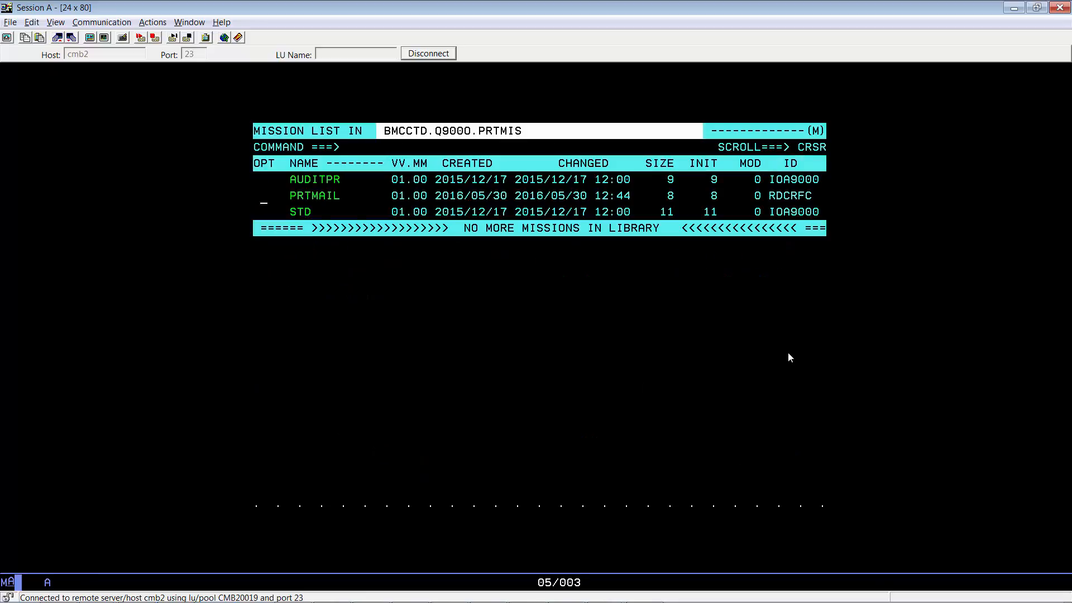
type("s")
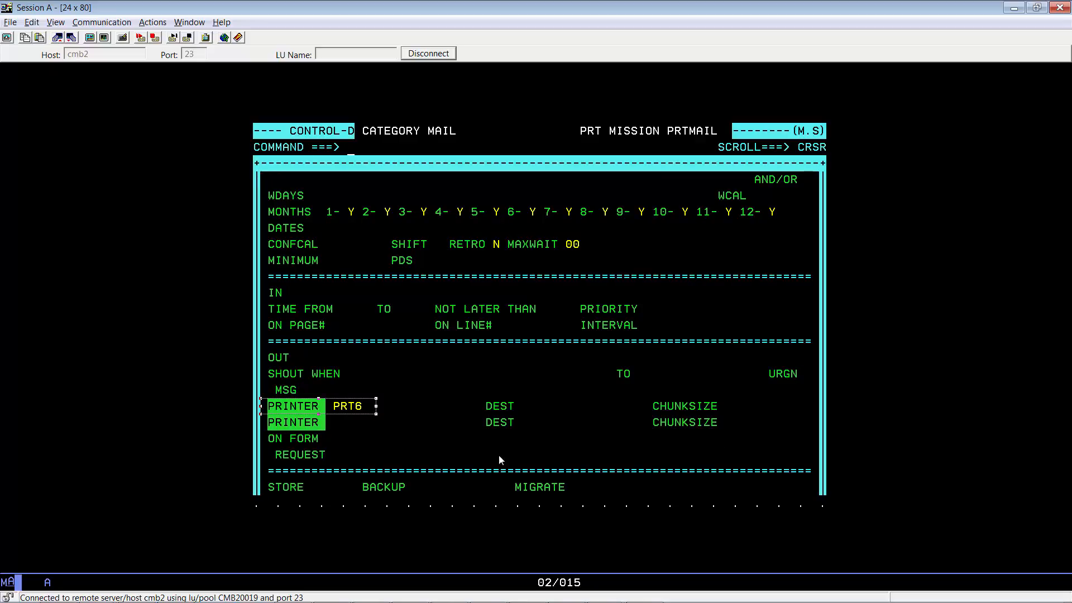
scroll("up", 3)
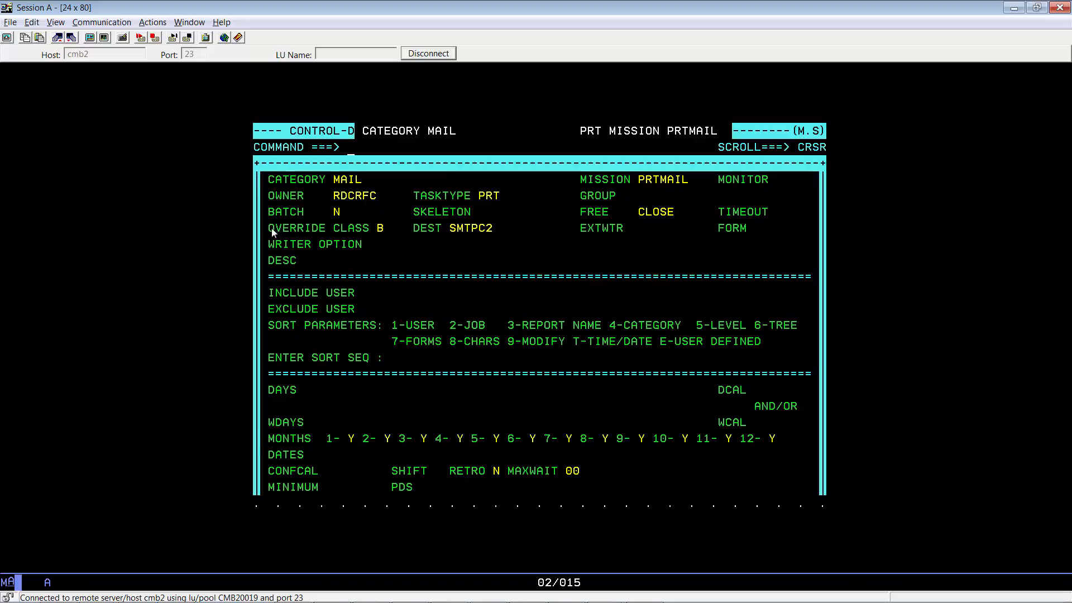
mouse_move(381, 238)
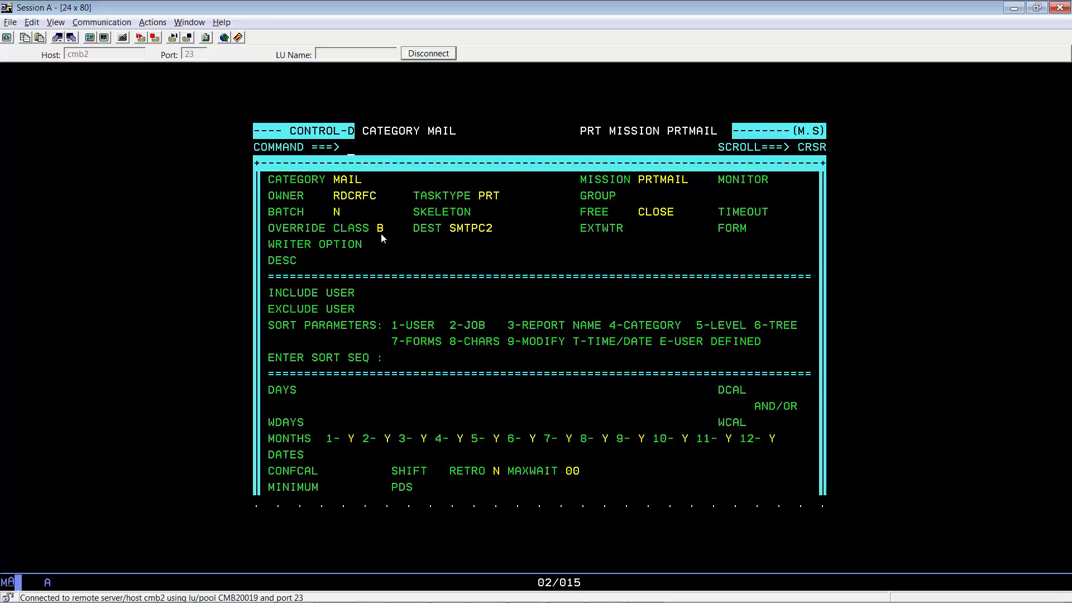
mouse_move(449, 234)
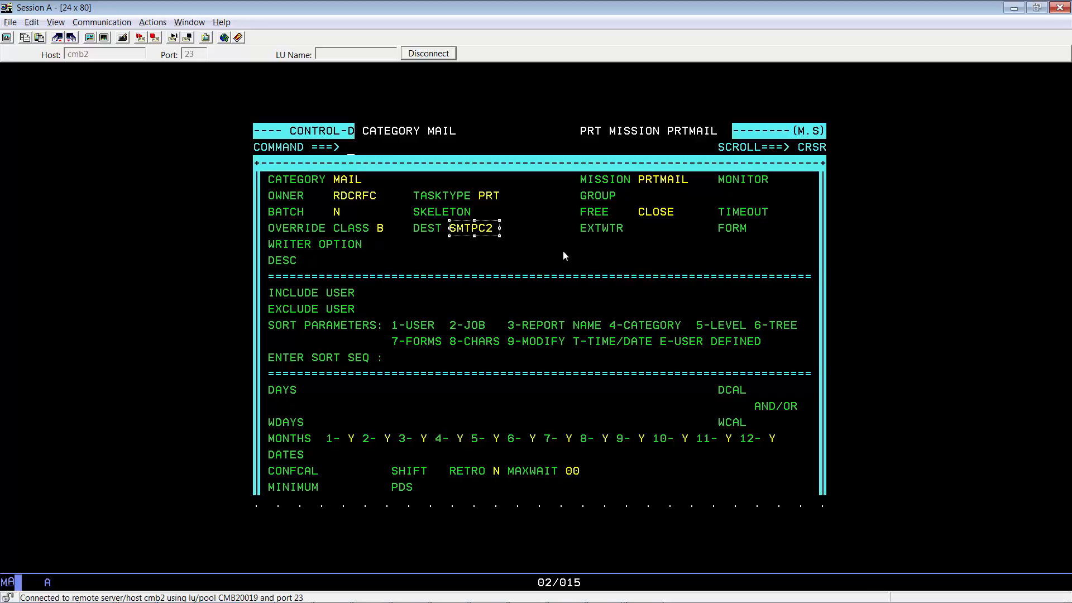
mouse_move(686, 230)
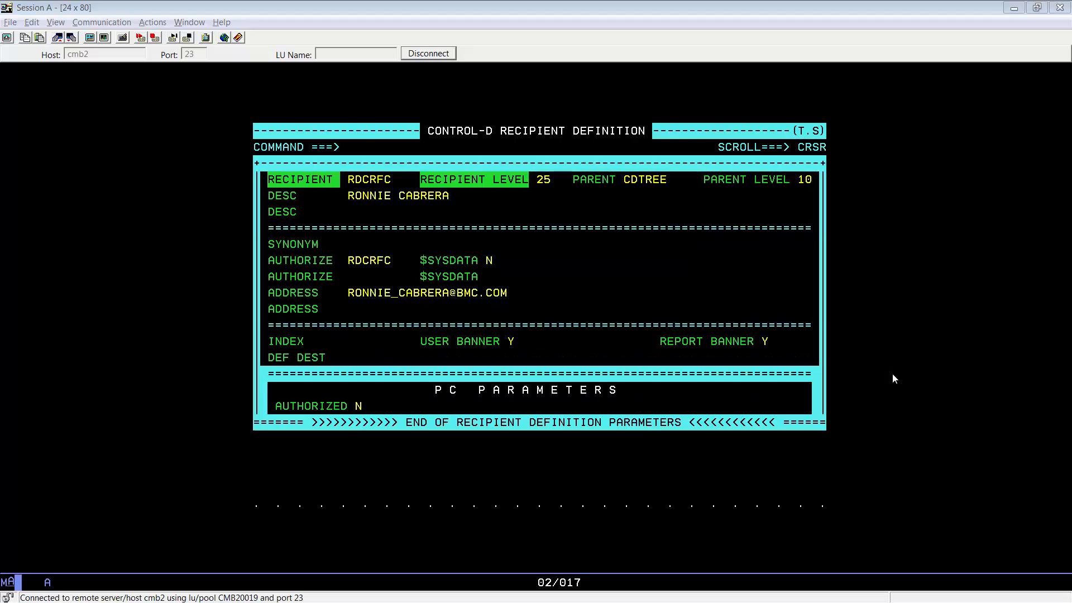
mouse_move(595, 278)
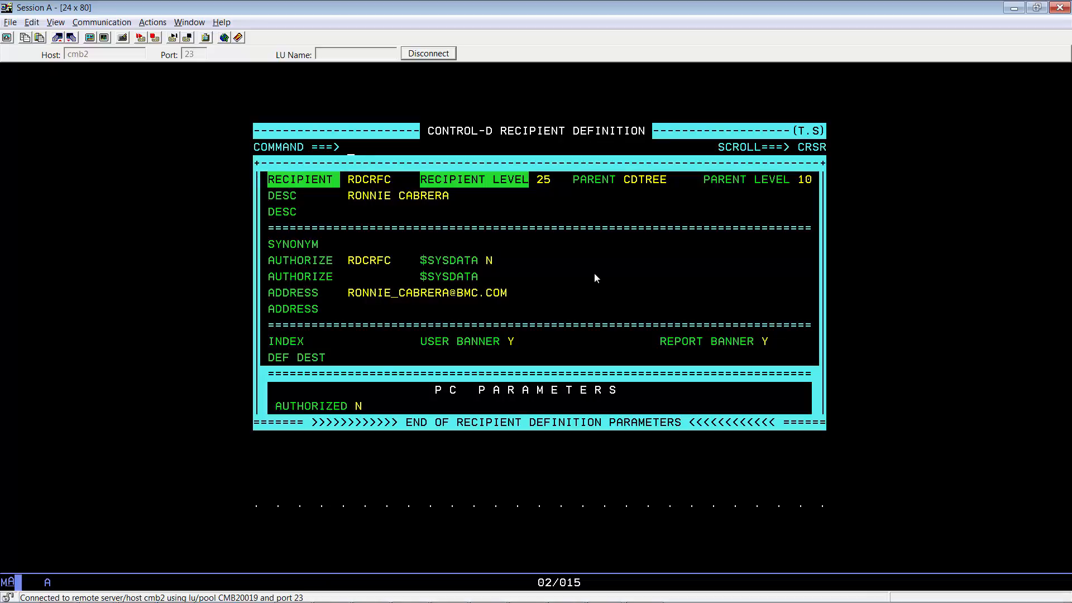
Step: Go to the active report list (=U) and bring up Print Options for the INVENTORY report
type("=u")
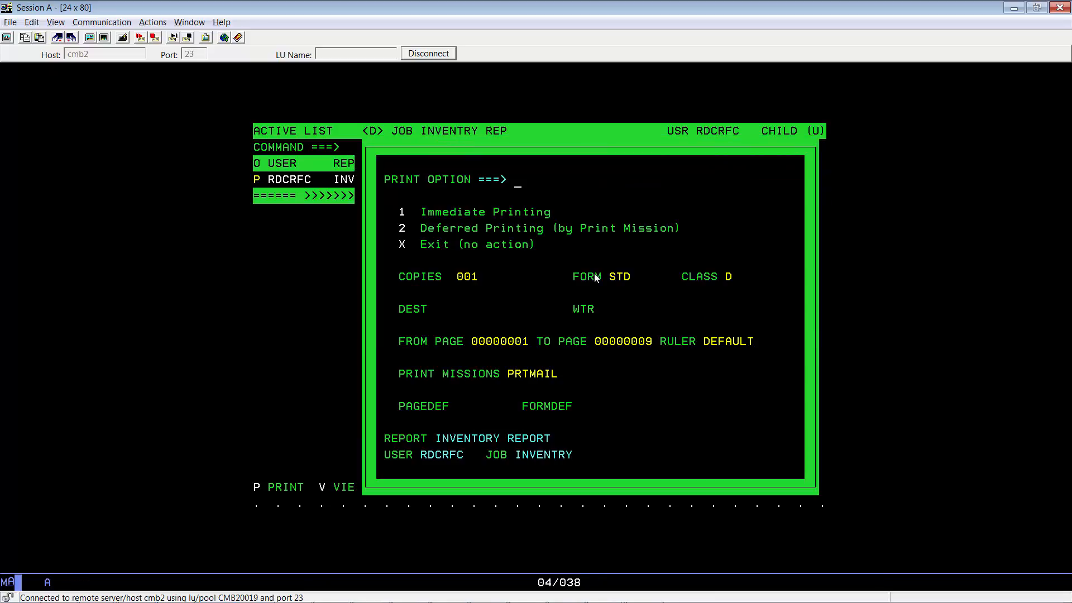
Step: Request Deferred Printing (option 2) for the report and go to the print missions screen (=M)
type("2")
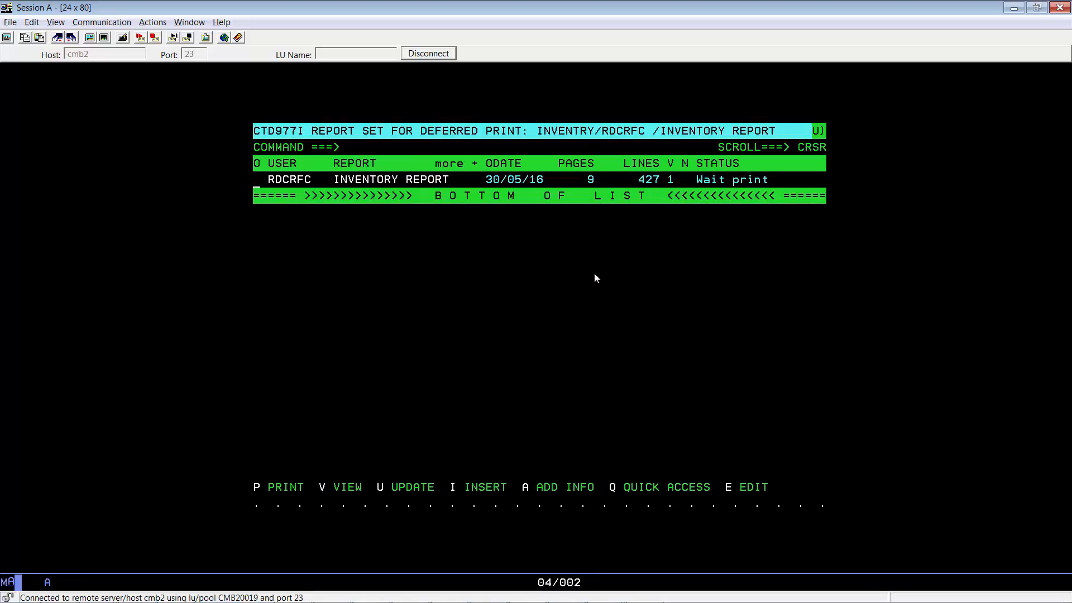
type("=m")
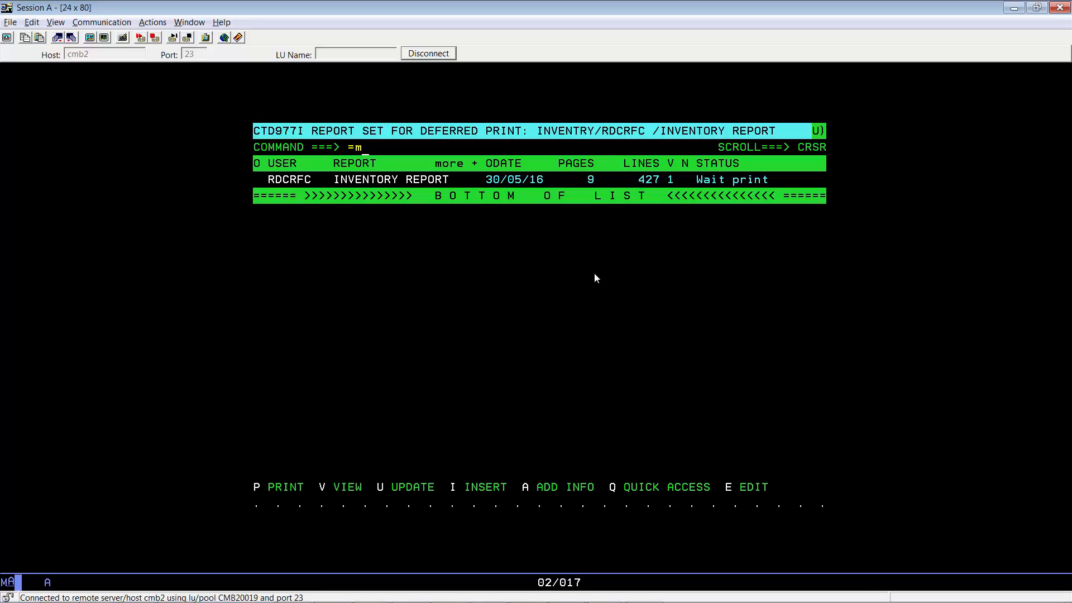
key("Return")
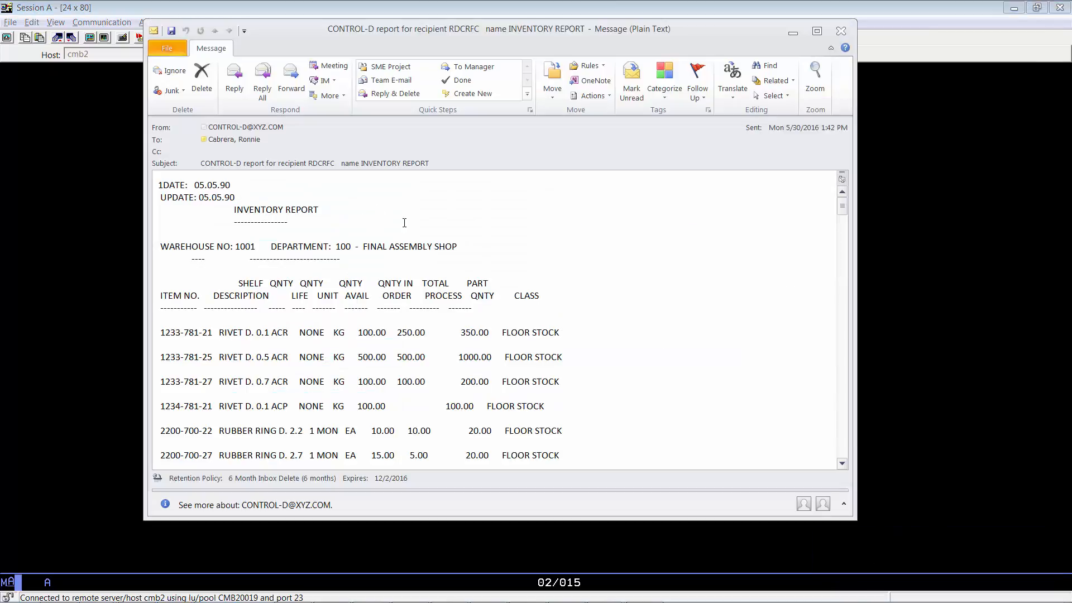
mouse_move(470, 224)
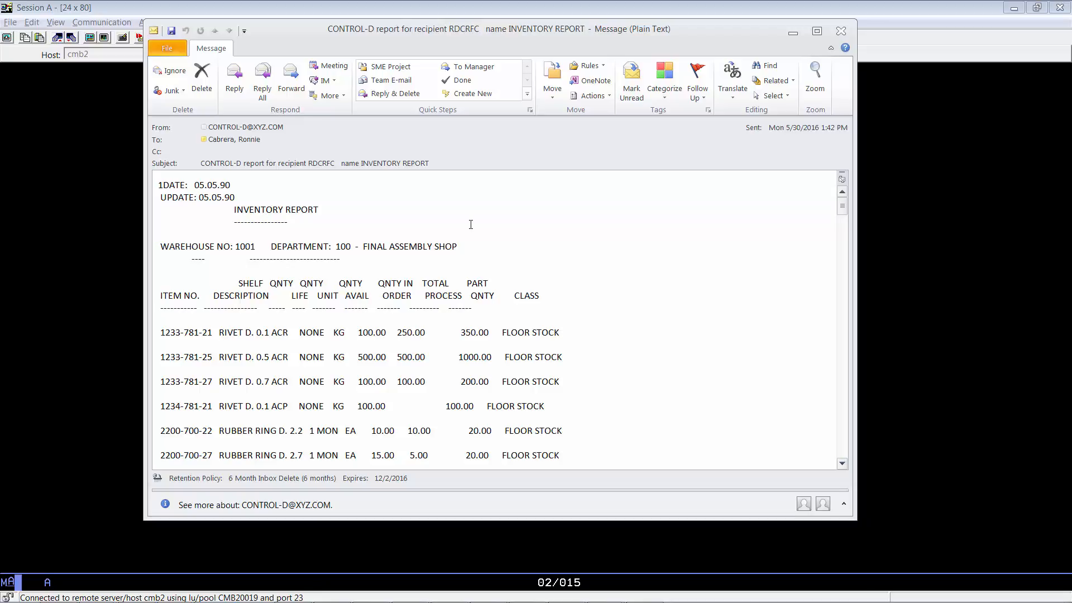
mouse_move(331, 231)
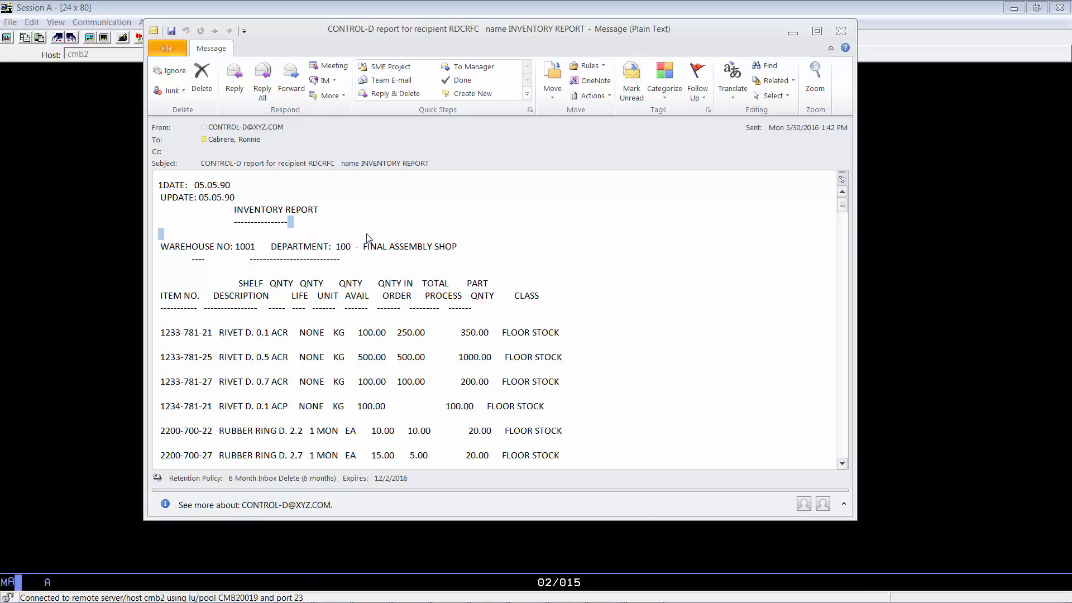
mouse_move(316, 190)
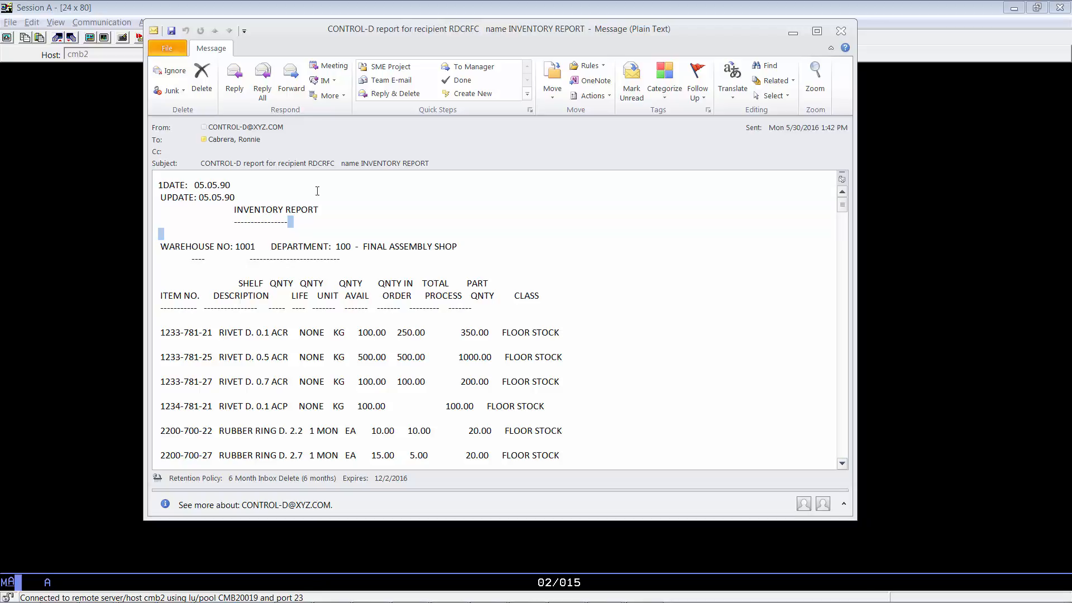
mouse_move(429, 214)
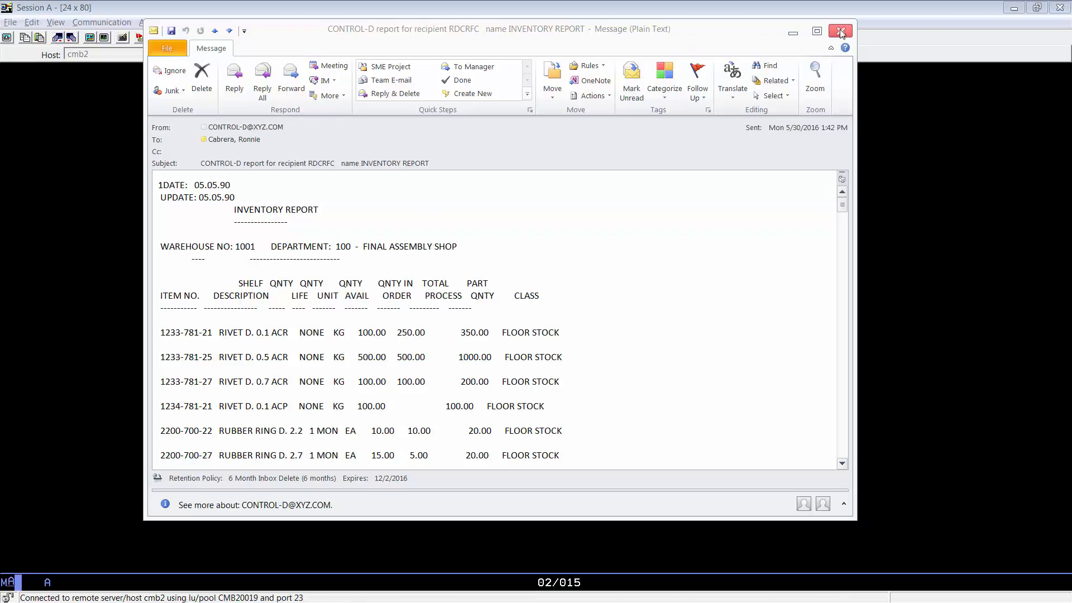
Step: Close the emailed INVENTORY REPORT message in Outlook
left_click(839, 31)
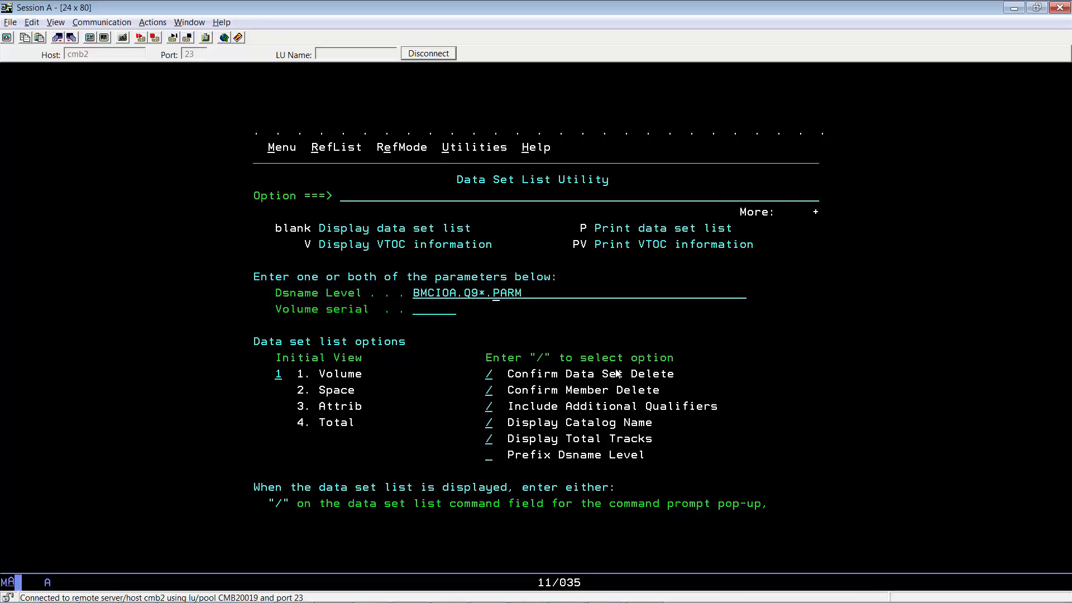
Step: List the banners data set and rename banner member $MREPSTA
type("banners")
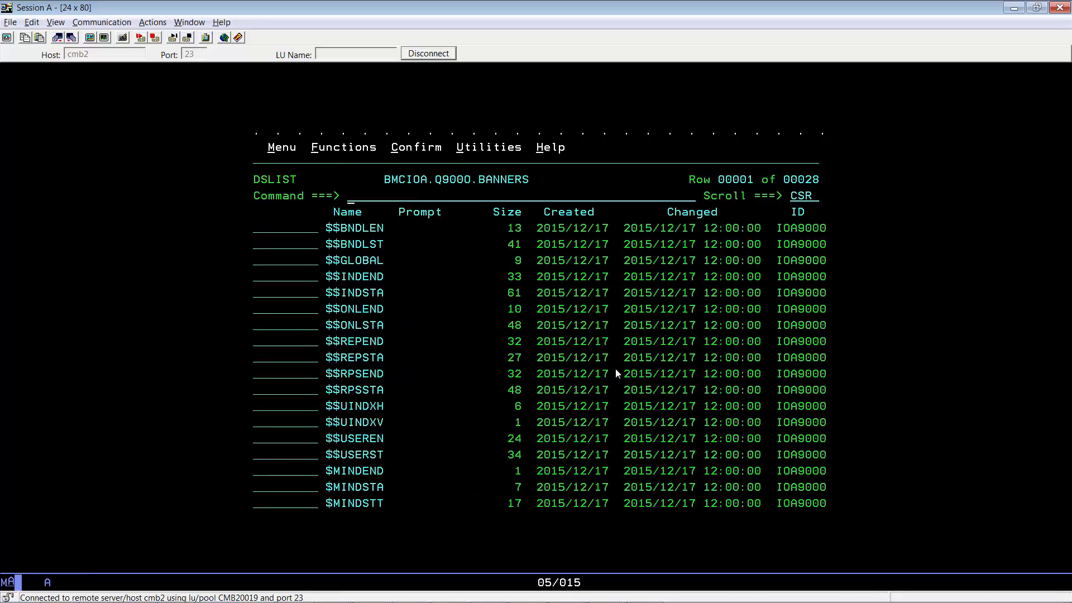
scroll("down", 3)
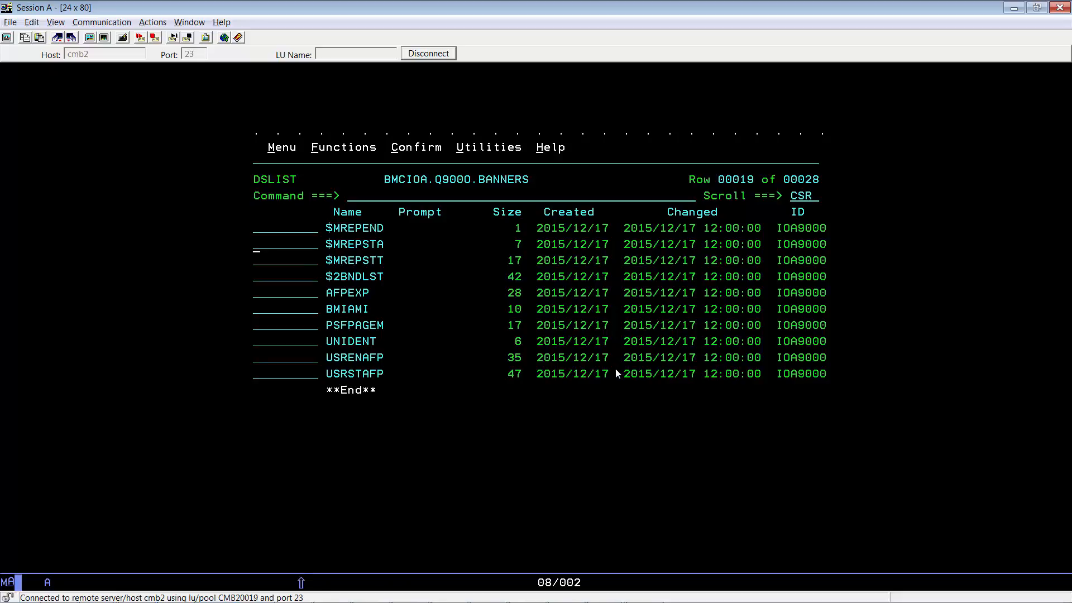
type("R")
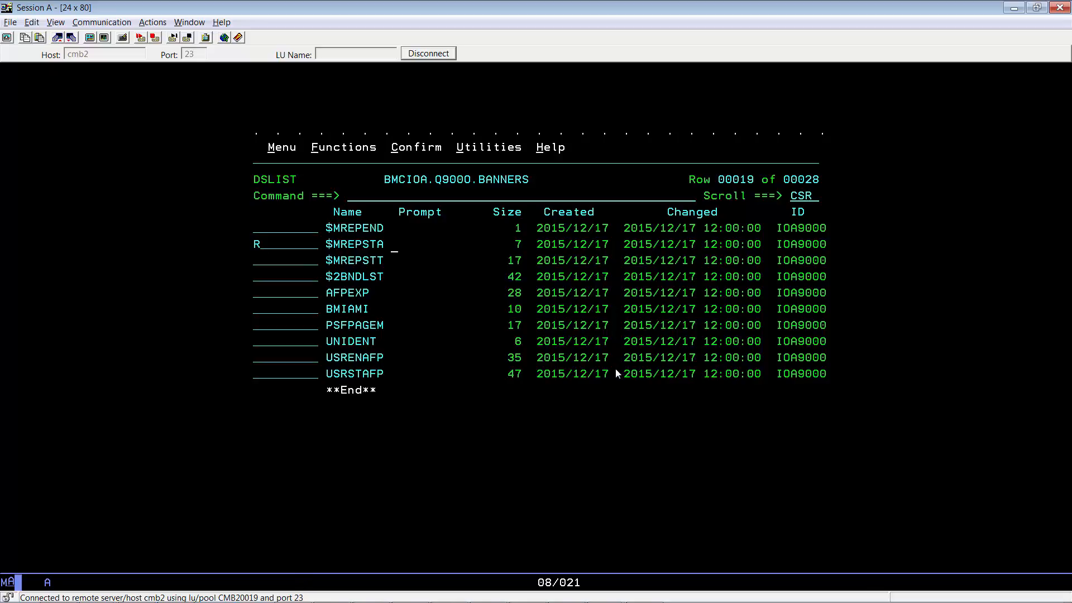
type("$")
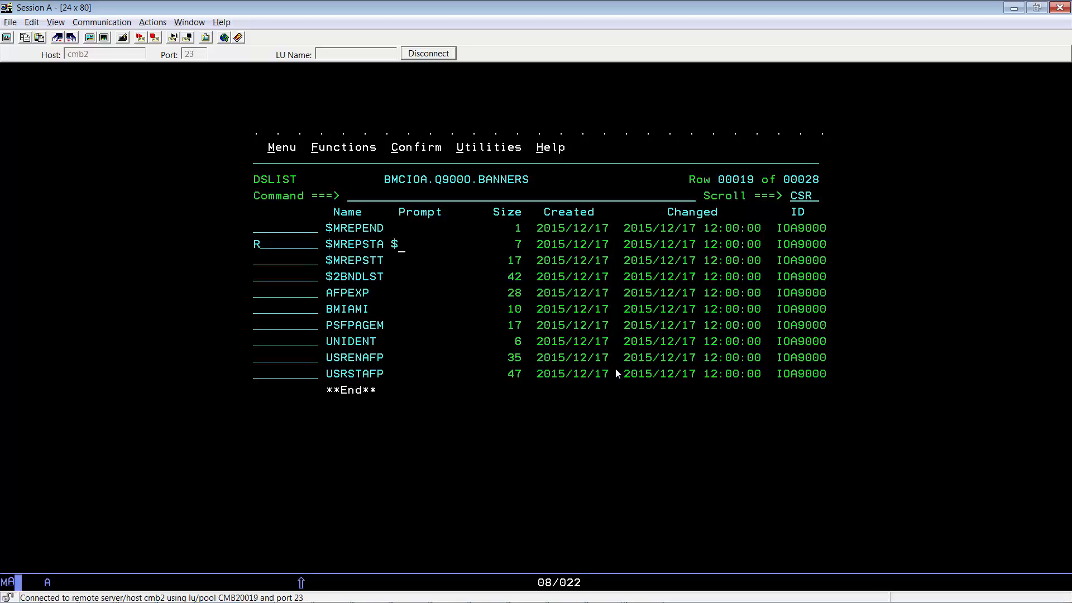
type("MREP")
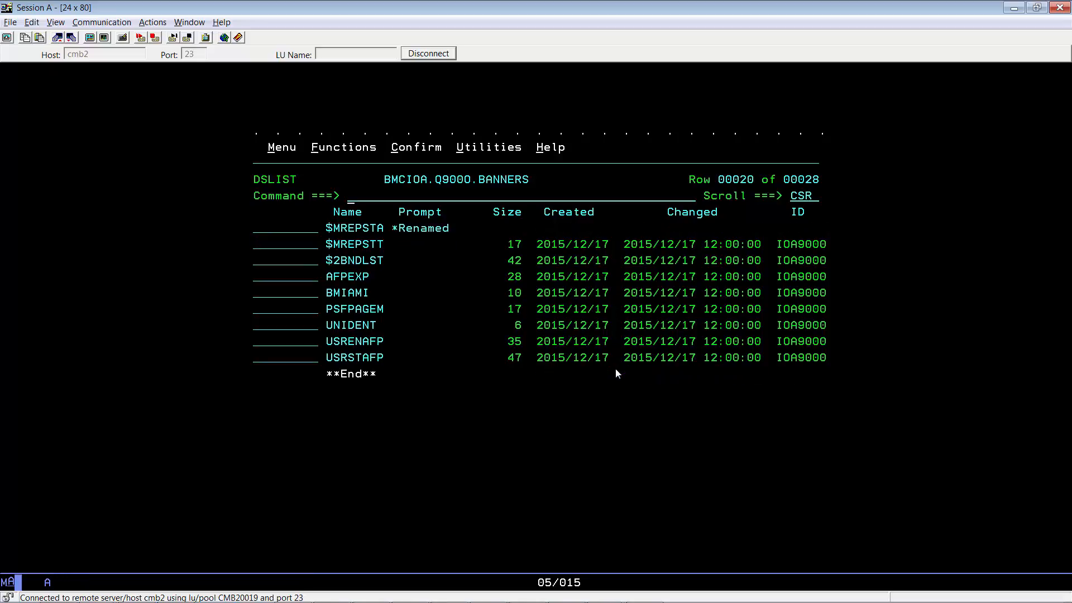
Step: Rename banner member $MREPSTT to $MREPSTA
left_click(257, 248)
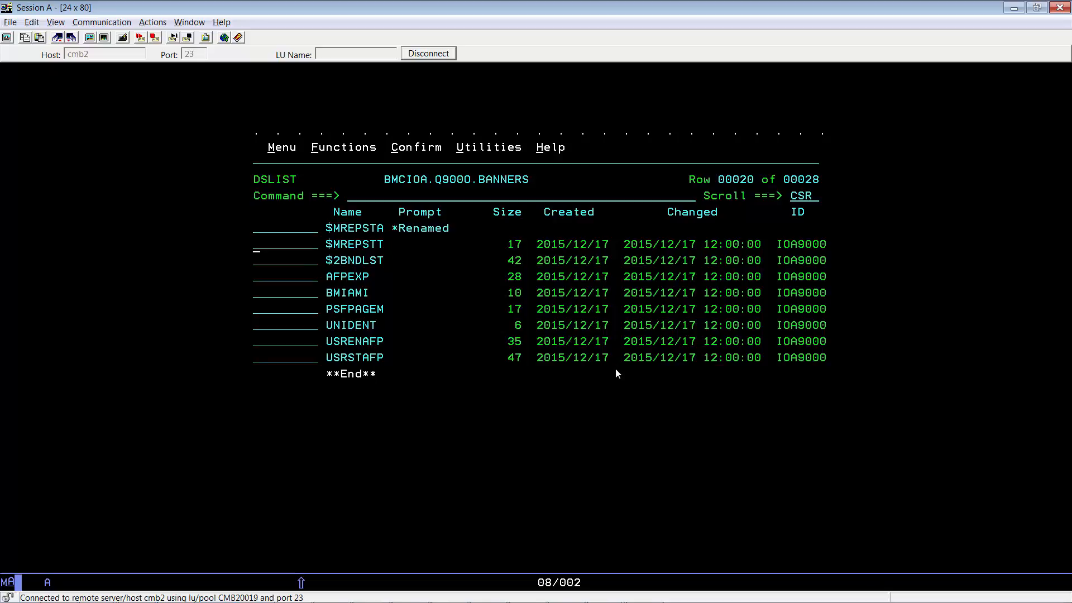
type("R")
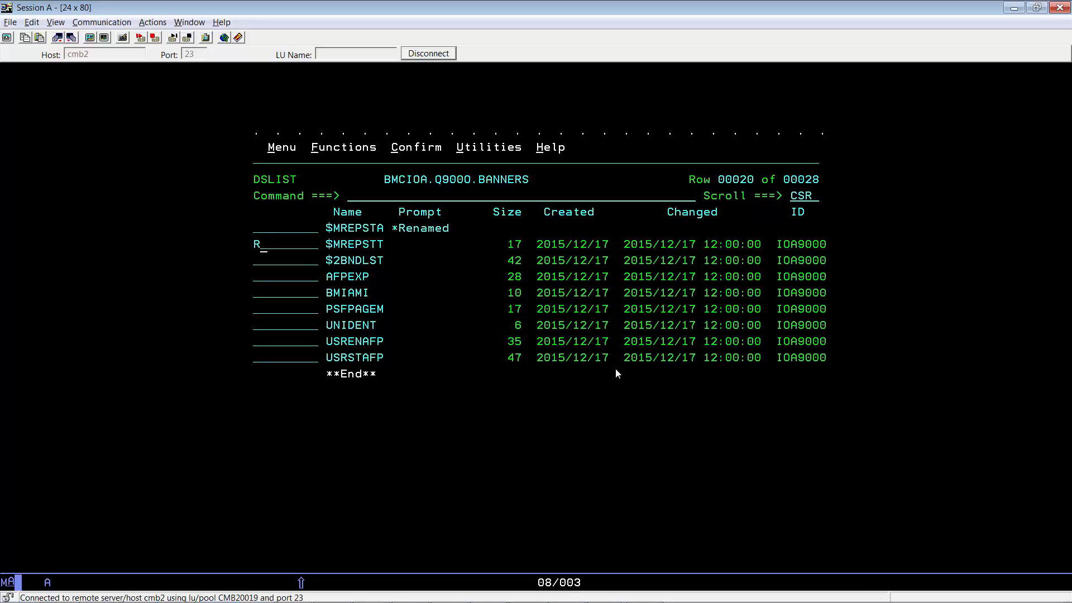
type("$")
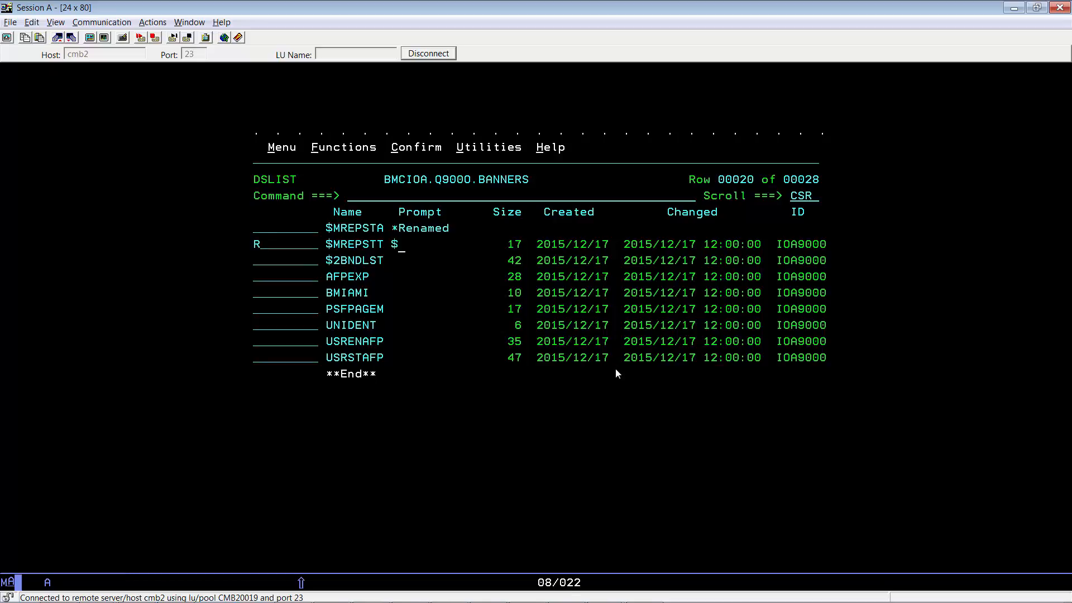
type("MREPSTA")
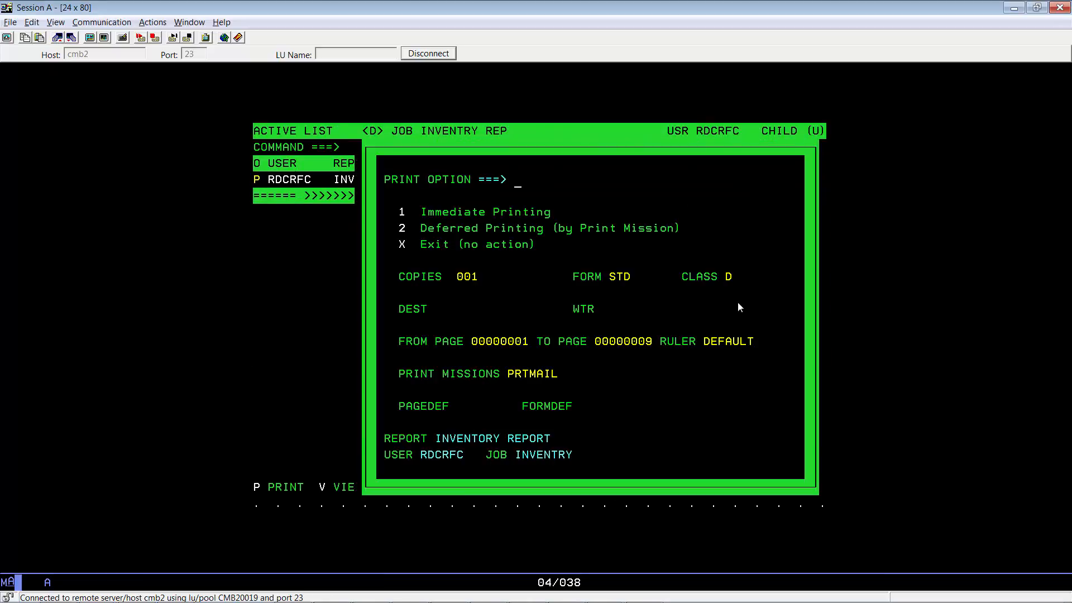
Step: Request Deferred Printing (option 2) again and view the active PRTMAIL missions (=M)
type("2")
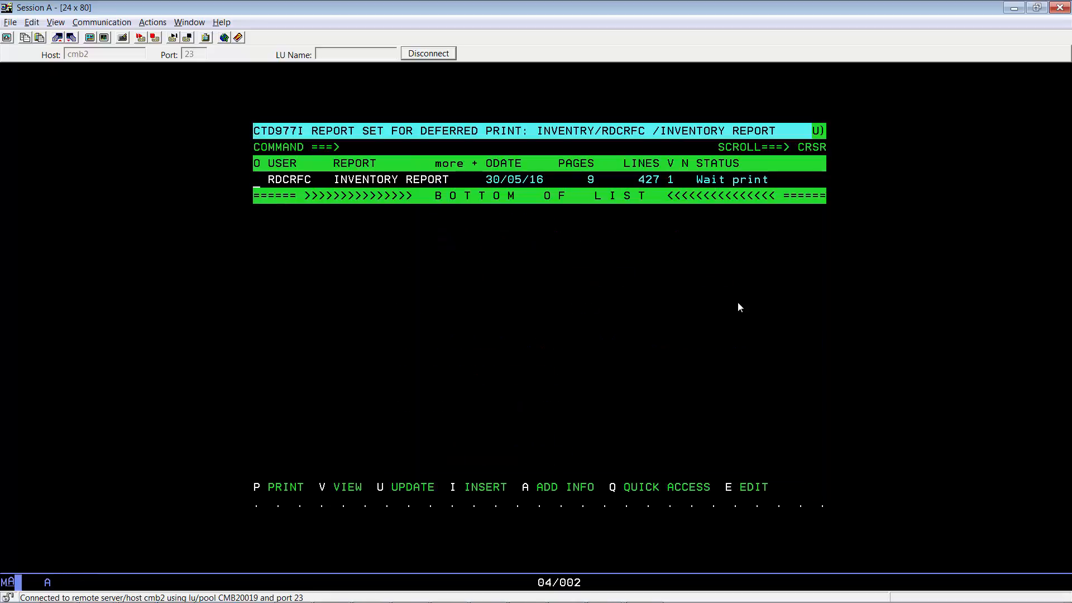
type("=m")
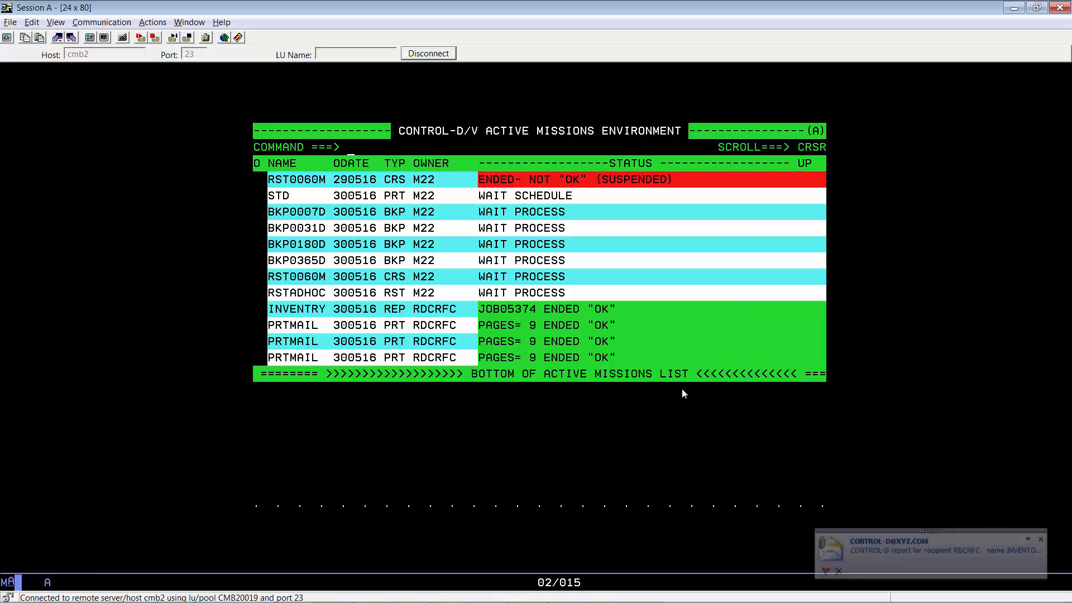
Step: Open the new Control-D email in Outlook and its INVENTORY REPORT .txt attachment
left_click(930, 550)
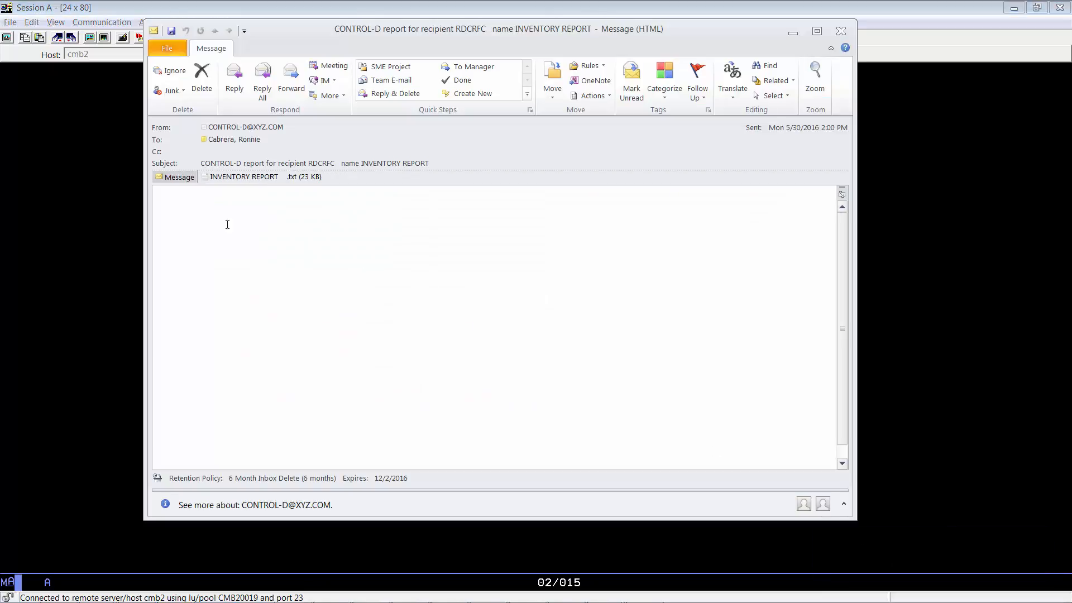
mouse_move(244, 176)
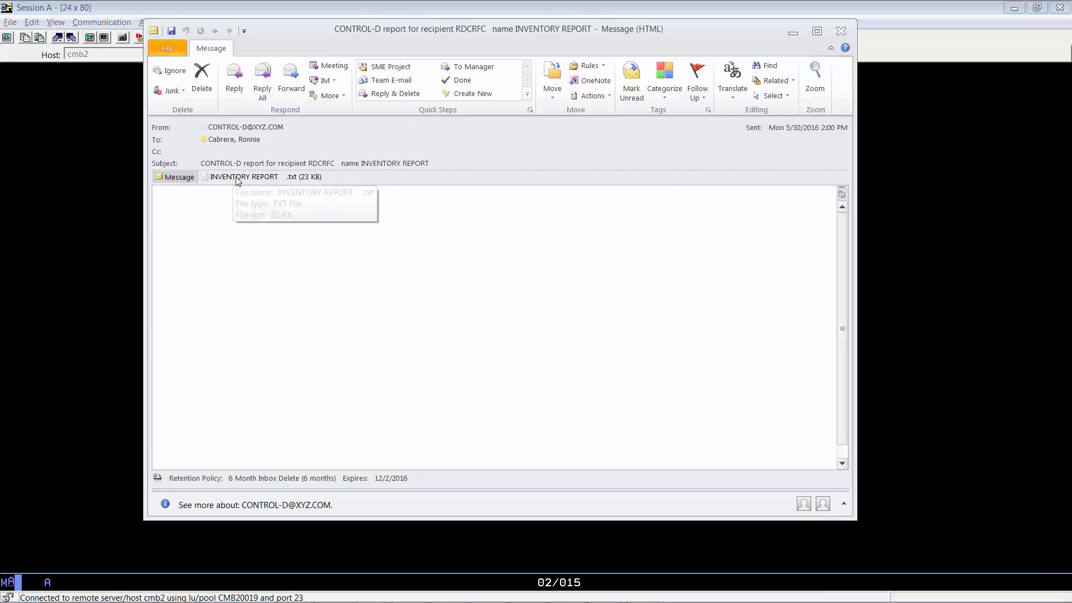
left_click(244, 176)
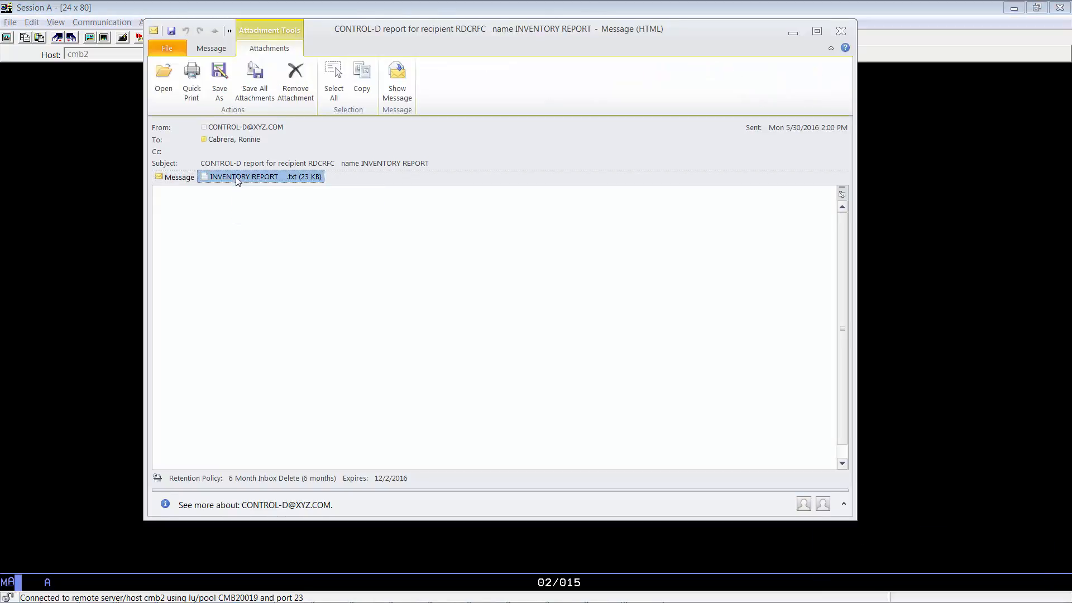
double_click(243, 176)
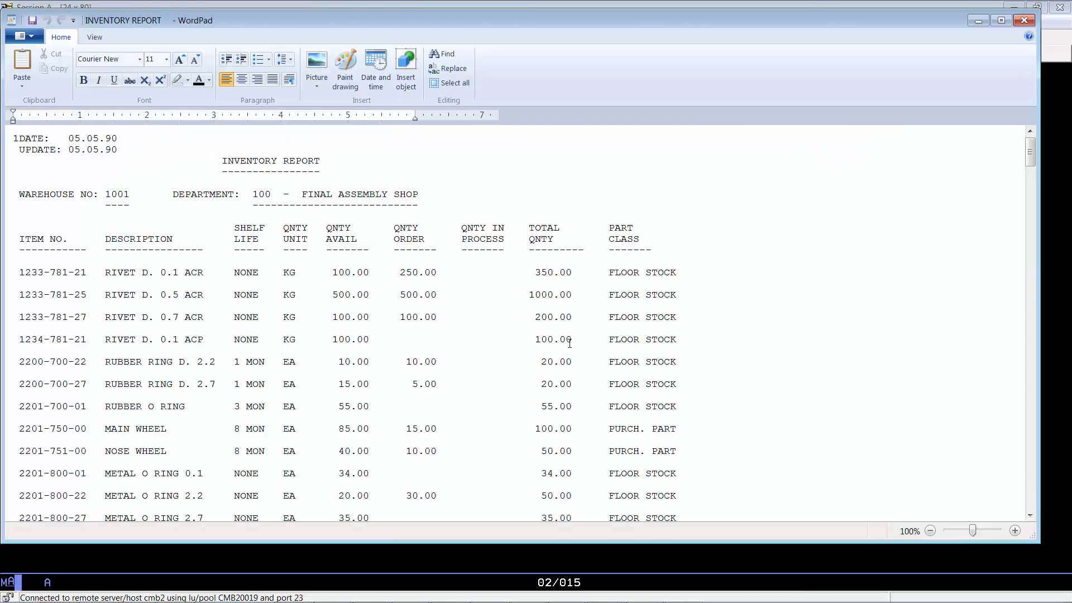